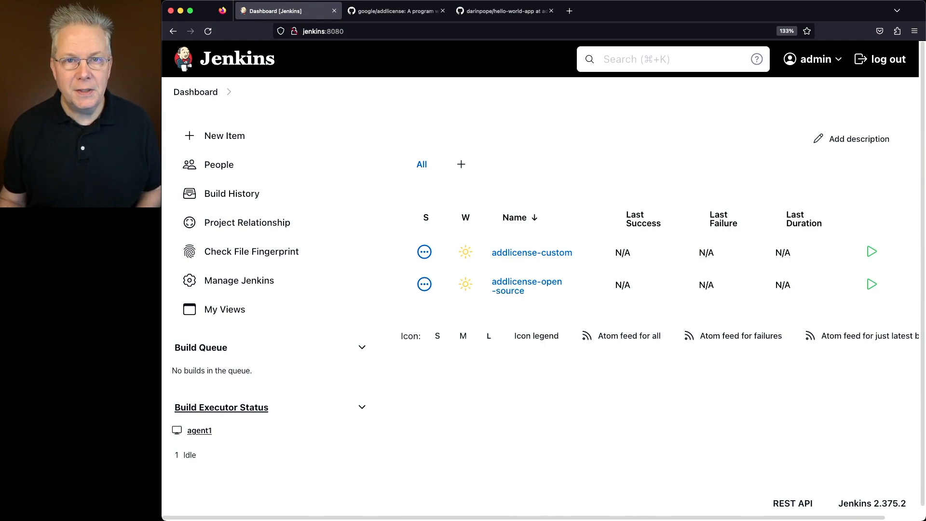
# Highlight the README sentence stating addlicense ensures source files have copyright license headers
pyautogui.click(392, 10)
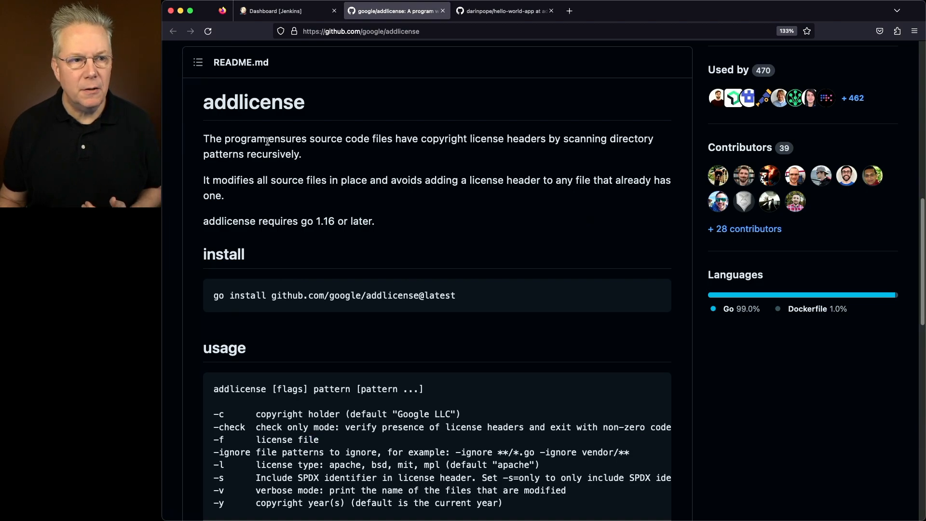
pyautogui.moveTo(268, 138); pyautogui.dragTo(405, 138)
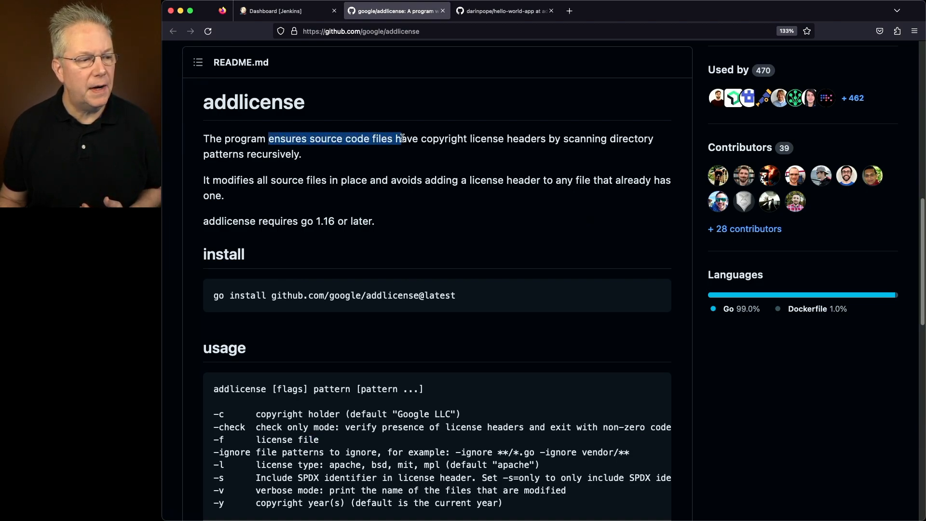
pyautogui.moveTo(400, 138); pyautogui.dragTo(546, 138)
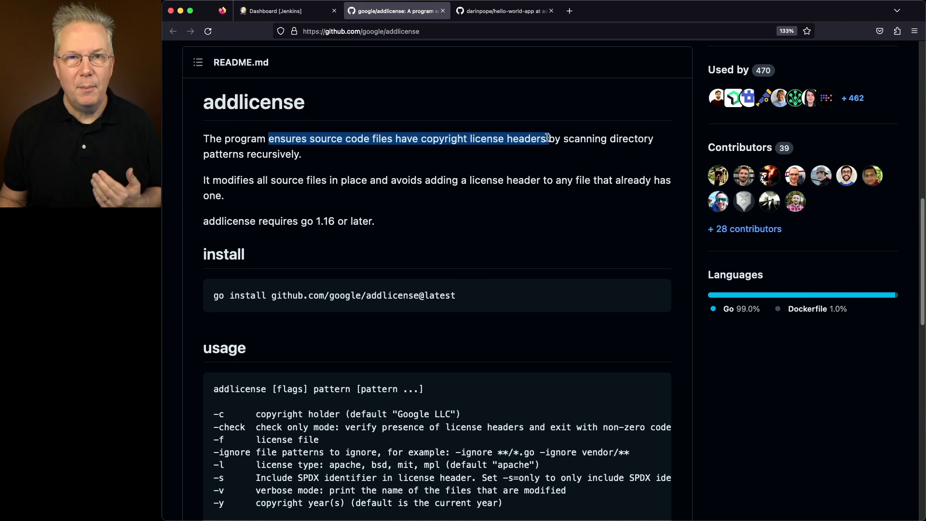
pyautogui.moveTo(545, 138); pyautogui.dragTo(301, 155)
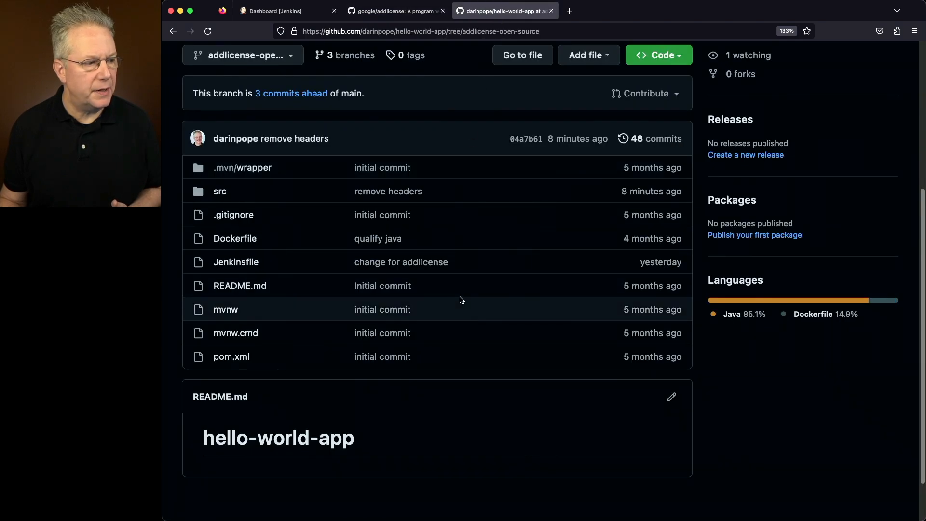
pyautogui.moveTo(454, 309)
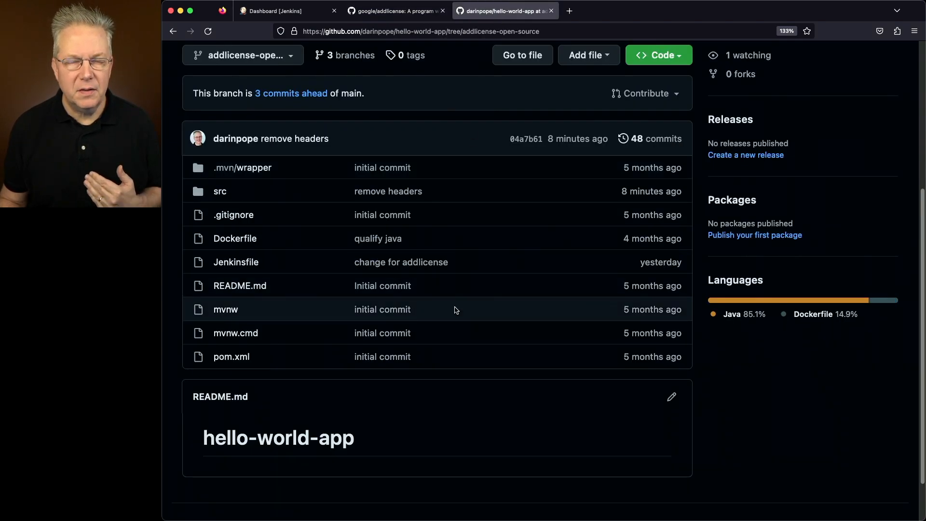
# Navigate src/main/java/com/planetpope/demo and view Application.java, which has no license header
pyautogui.click(220, 191)
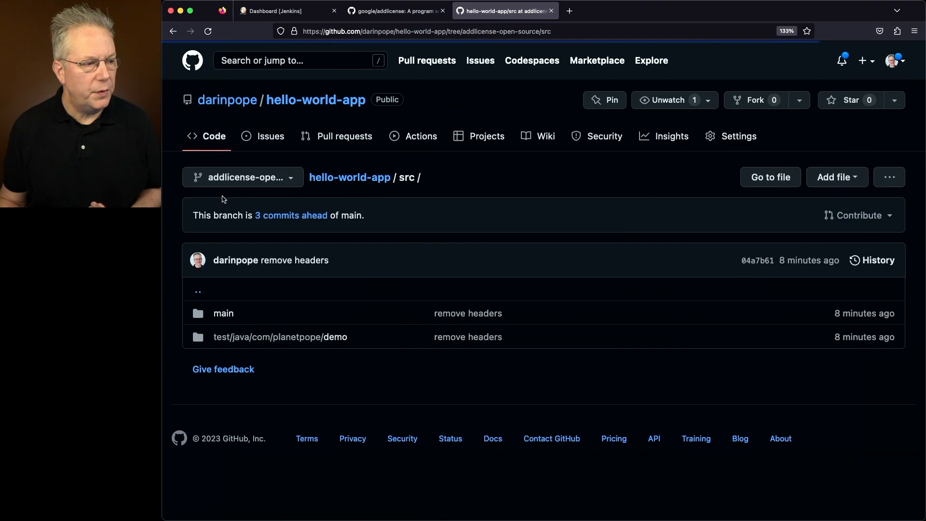
pyautogui.click(223, 312)
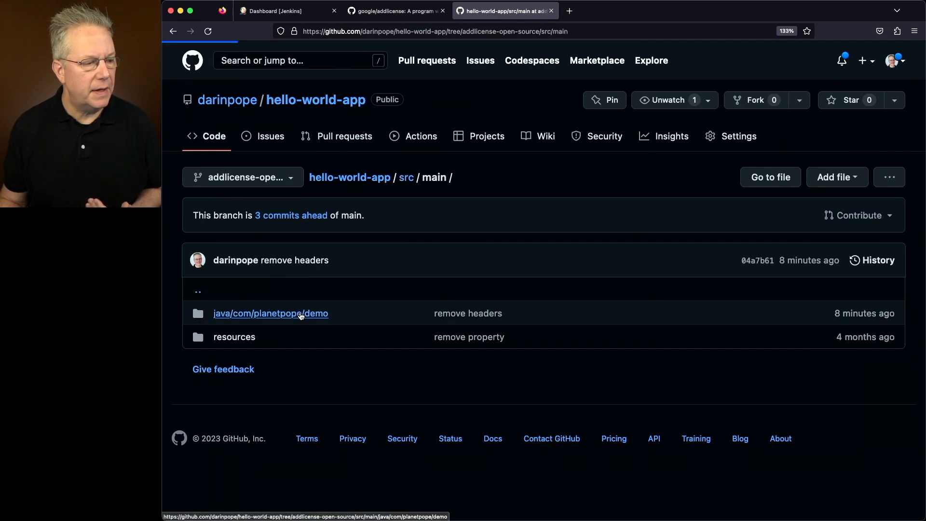
pyautogui.click(270, 313)
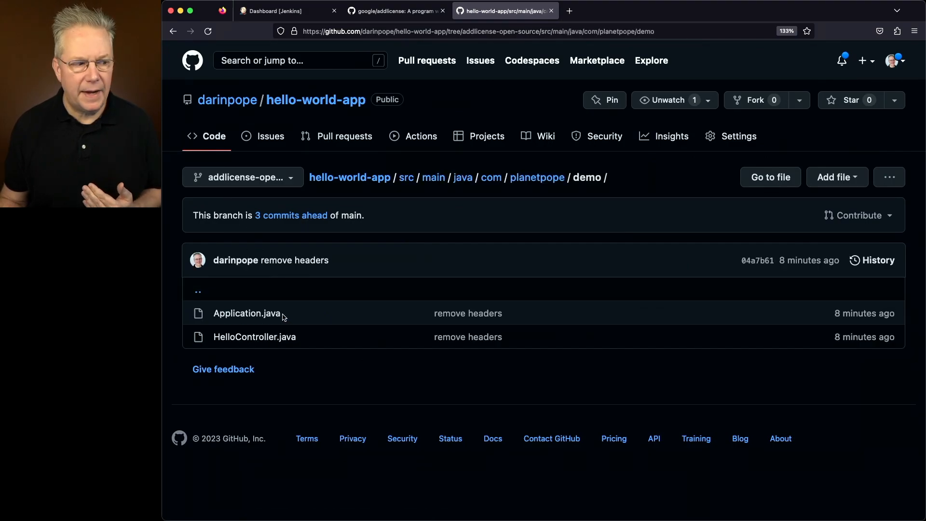
pyautogui.click(246, 313)
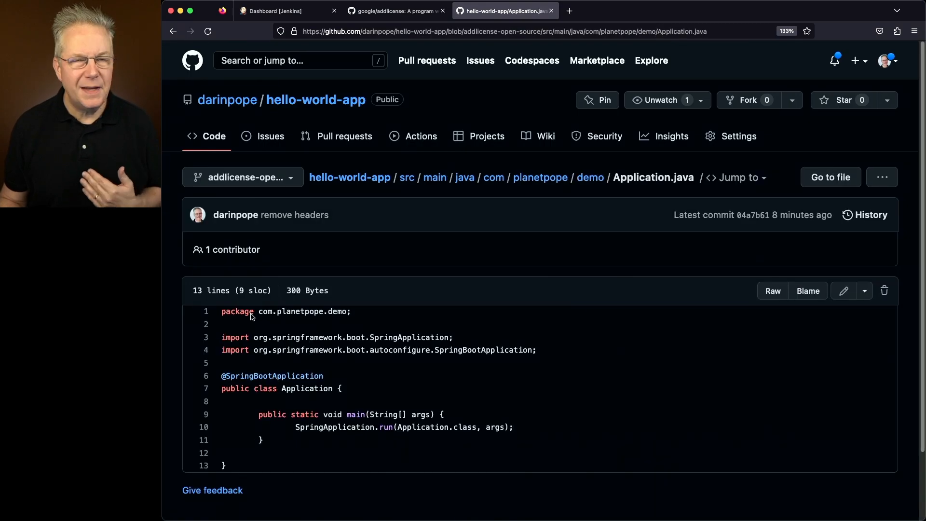
pyautogui.moveTo(378, 332)
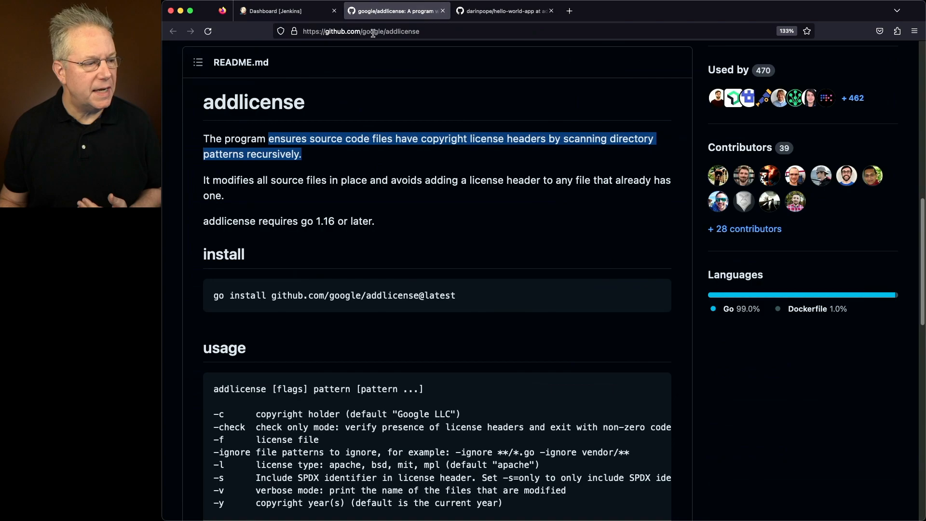
# Scroll to the README usage block listing the flags, including -check only mode
pyautogui.scroll(-3)
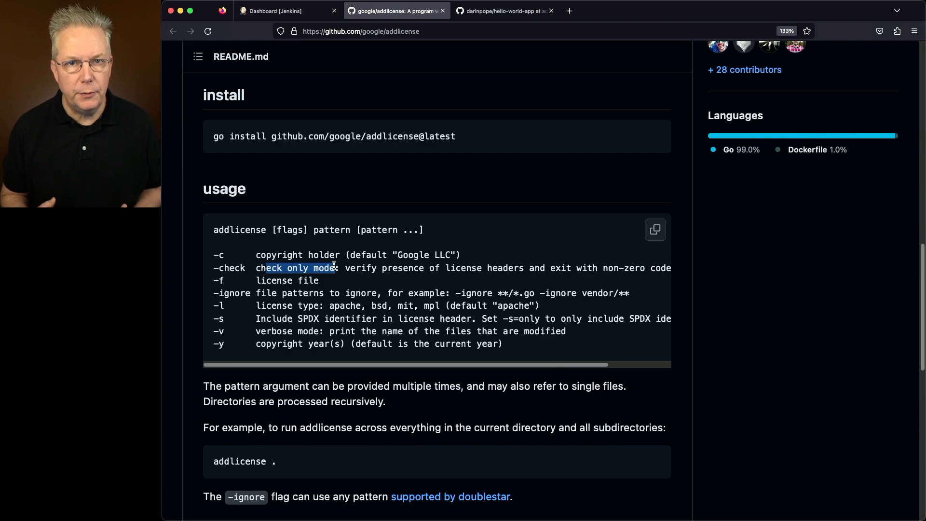
# Run build #3 of addlicense-open-source and view its console listing Java files lacking headers, FAILURE
pyautogui.click(273, 11)
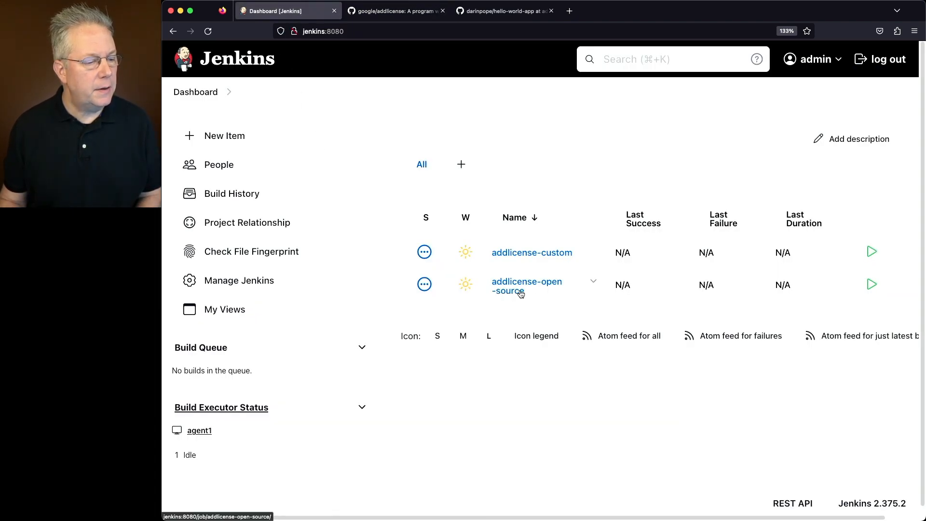
pyautogui.click(526, 285)
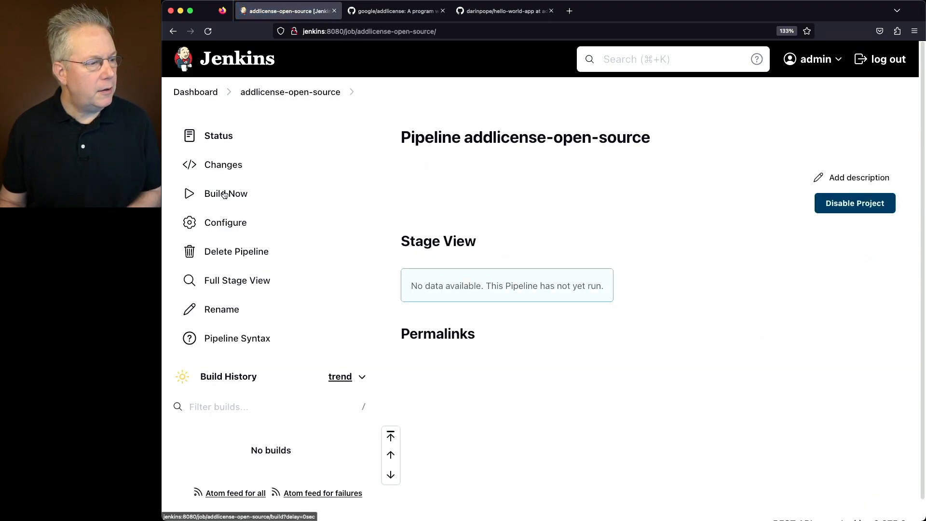
pyautogui.click(226, 193)
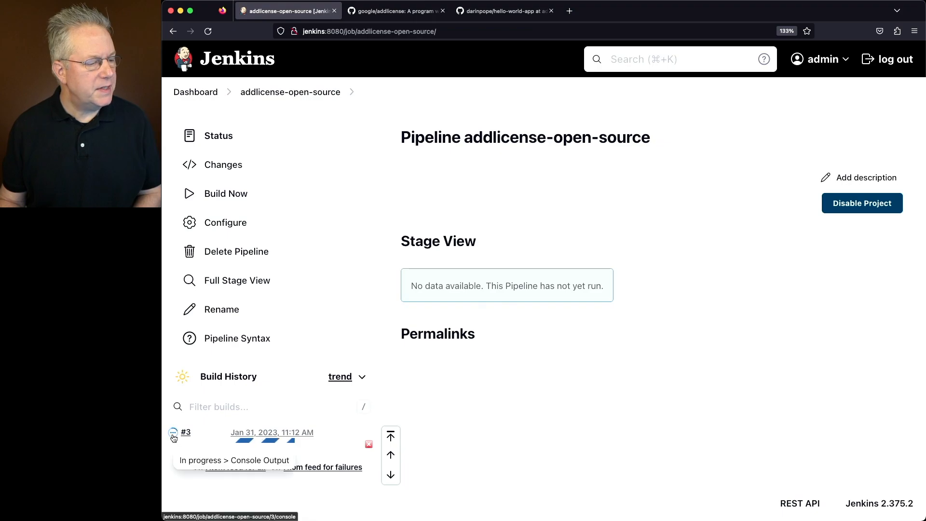
pyautogui.click(186, 432)
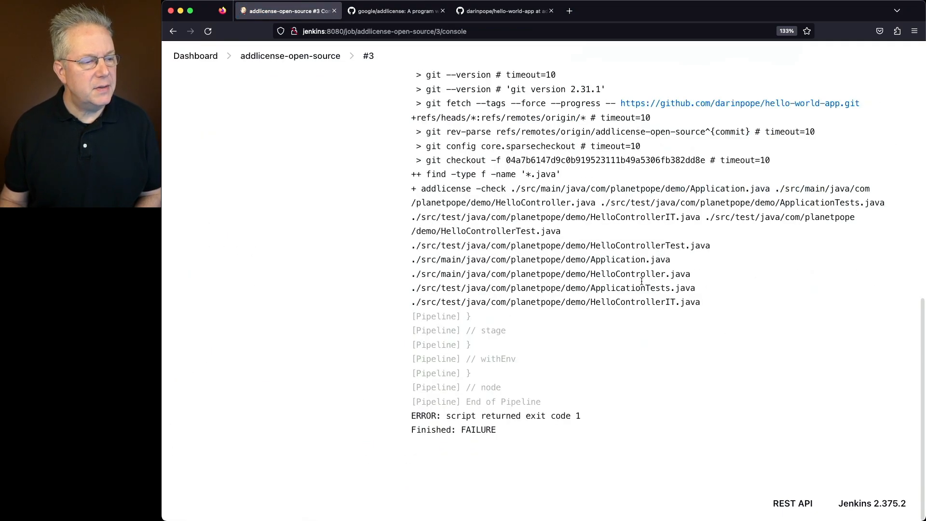
pyautogui.doubleClick(449, 188)
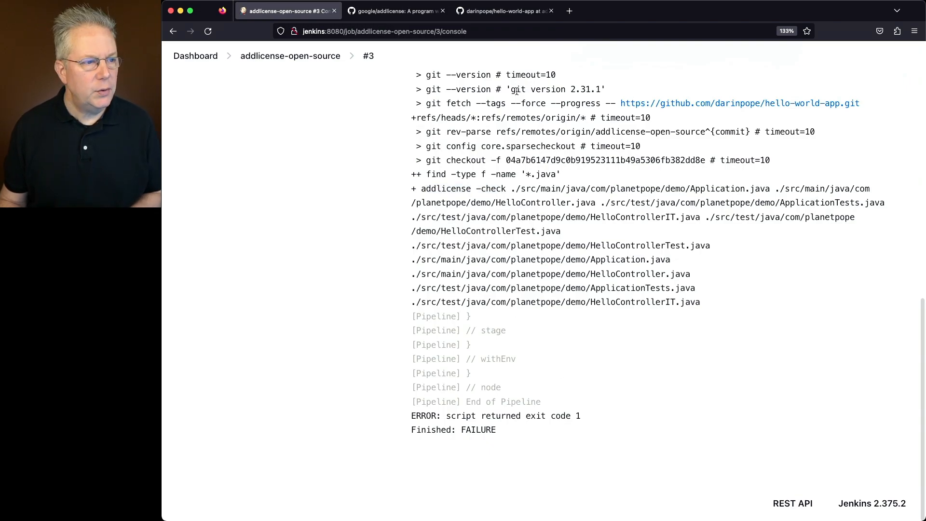
# View the branch's Jenkinsfile whose stage runs addlicense -check on every .java file
pyautogui.click(499, 11)
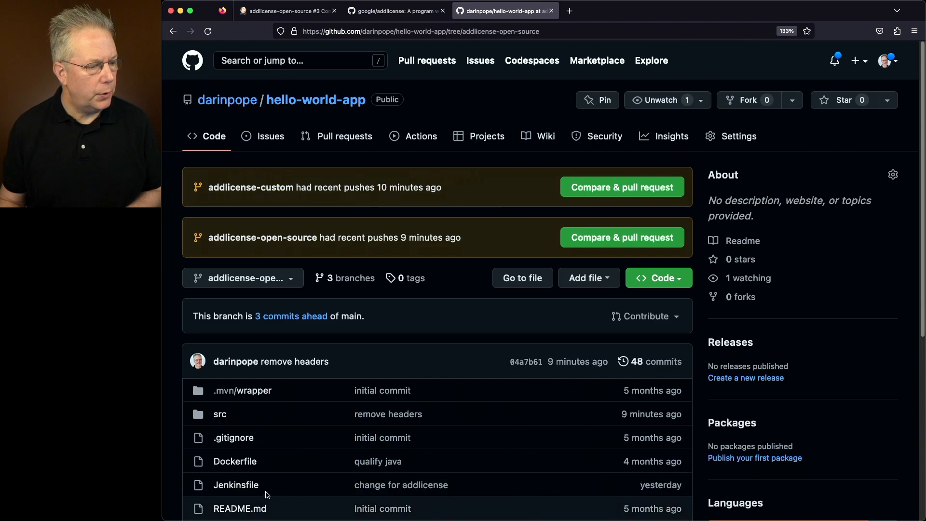
pyautogui.click(236, 485)
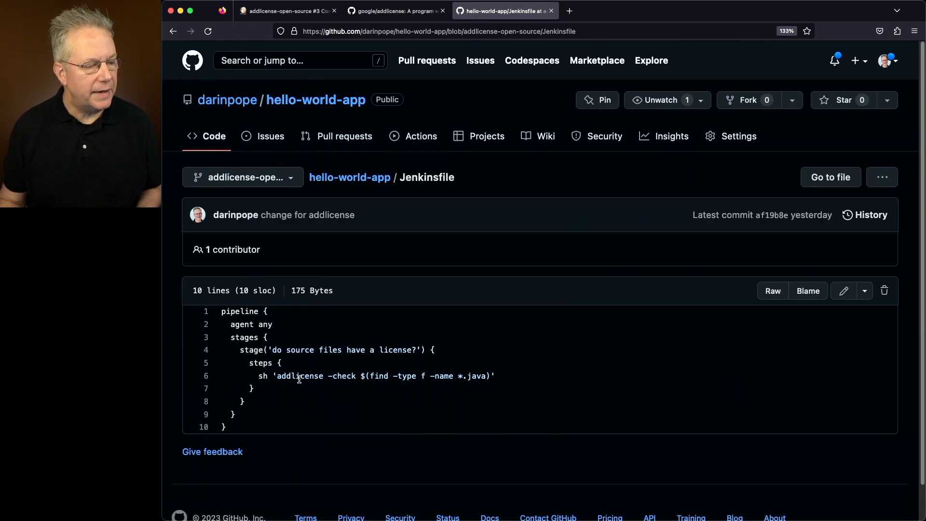
pyautogui.moveTo(364, 385)
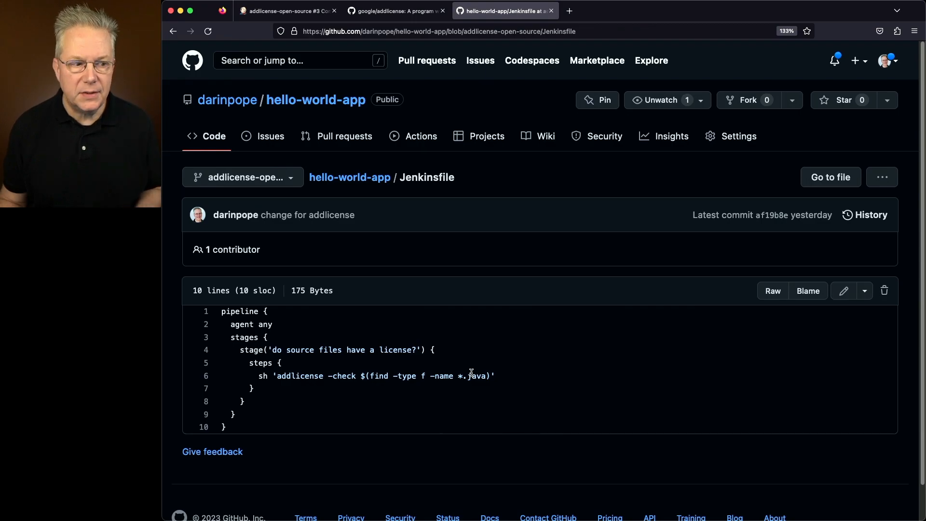
pyautogui.moveTo(334, 380)
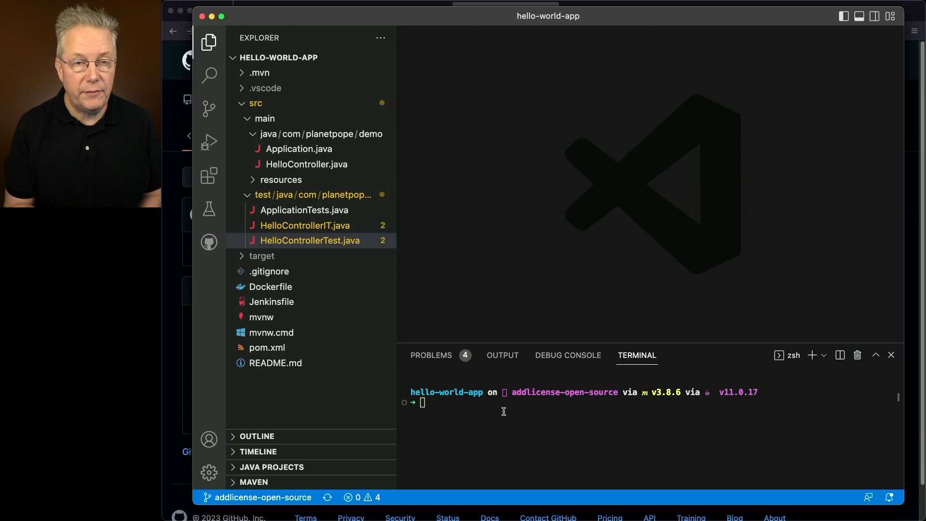
pyautogui.click(505, 11)
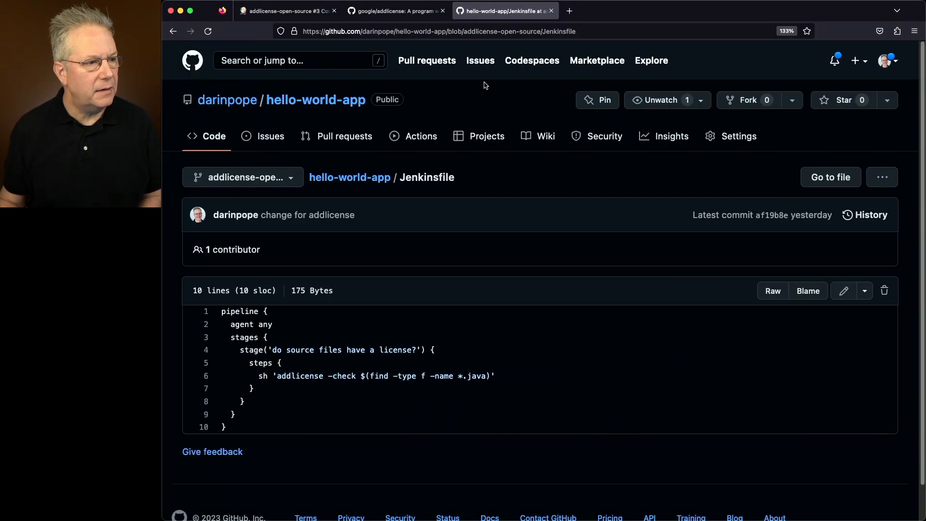
# Highlight the -l license type flag line listing apache, bsd, mit and mpl in the README usage
pyautogui.click(395, 10)
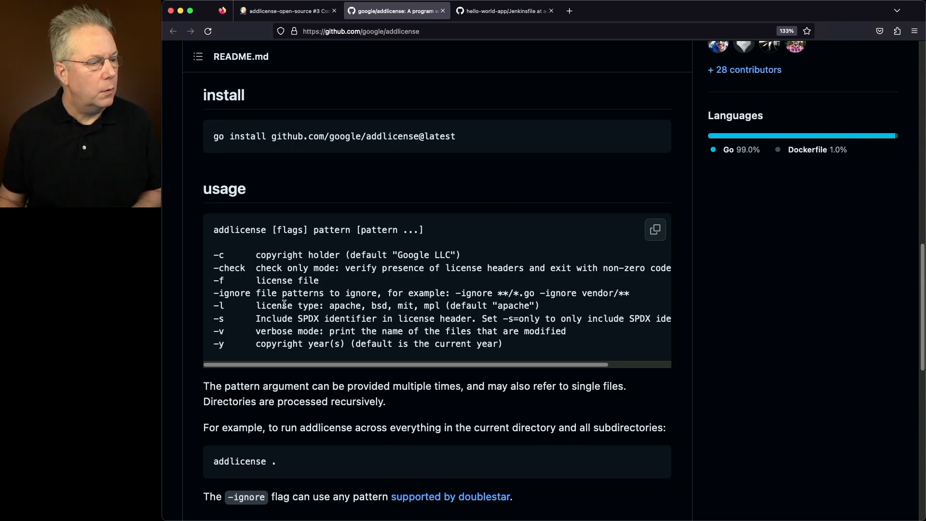
pyautogui.moveTo(283, 306); pyautogui.dragTo(330, 306)
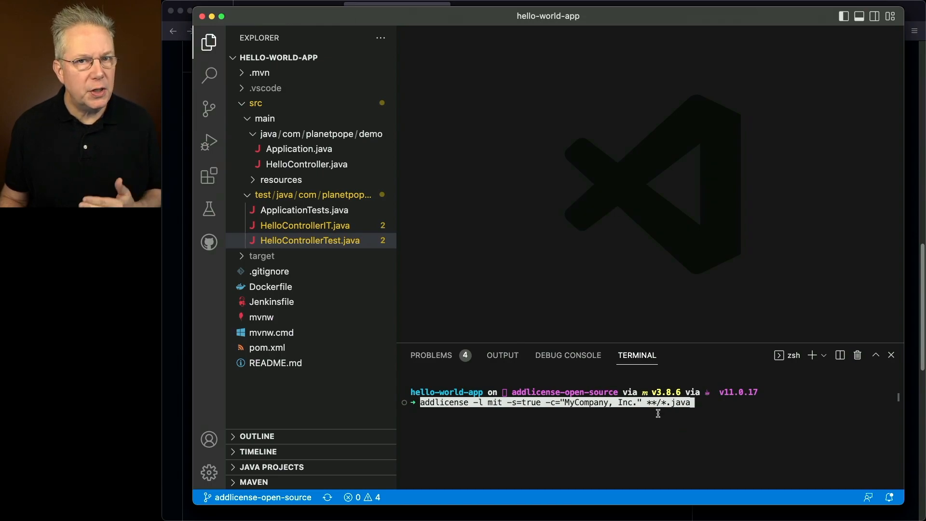
pyautogui.moveTo(762, 424)
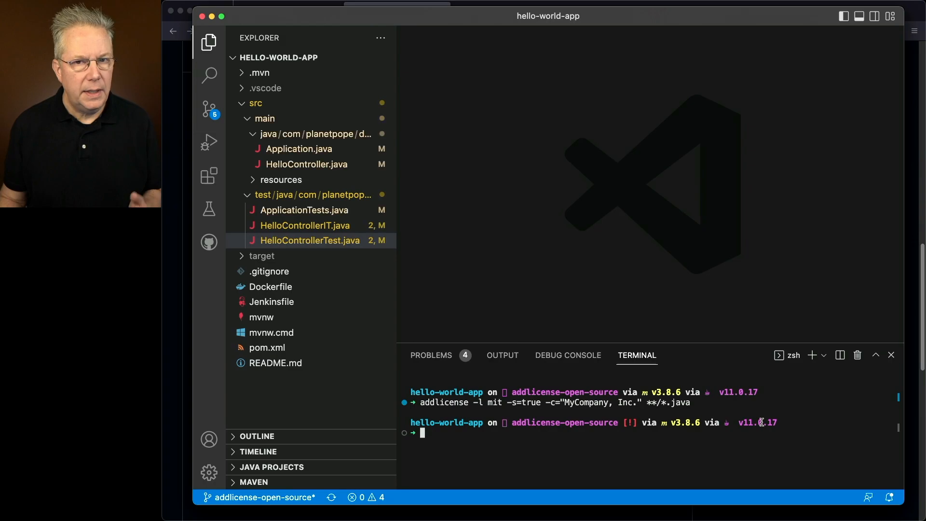
pyautogui.moveTo(209, 110)
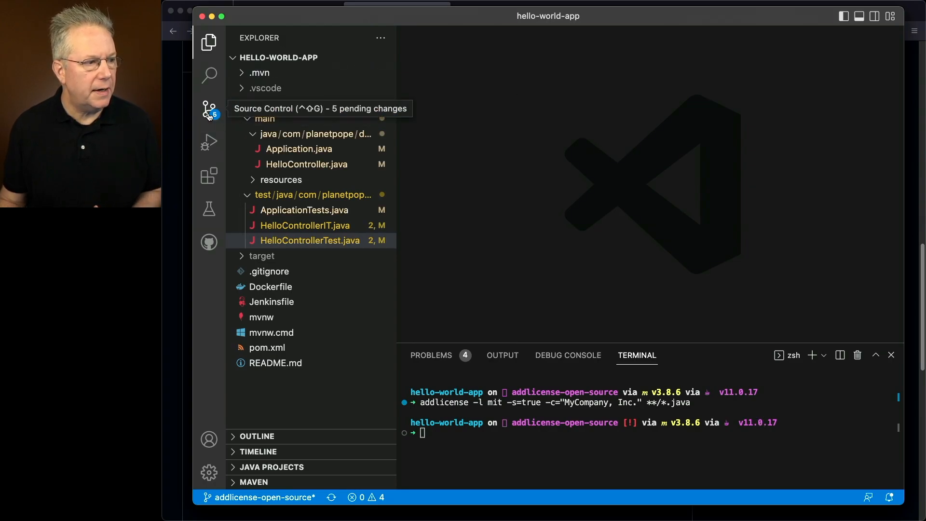
# Show the Source Control view listing the five Java files modified by the MIT header command
pyautogui.click(208, 109)
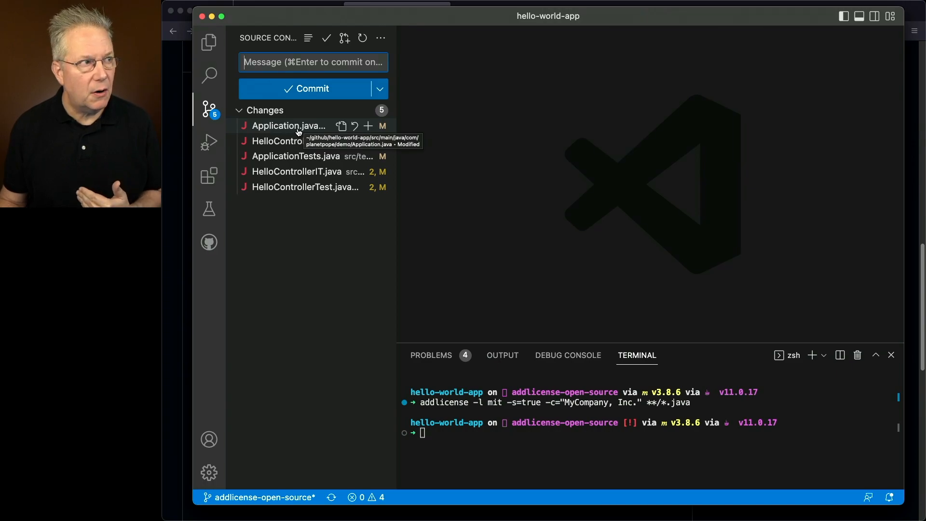
# View the Application.java diff showing the new MIT copyright header above the package line
pyautogui.click(289, 125)
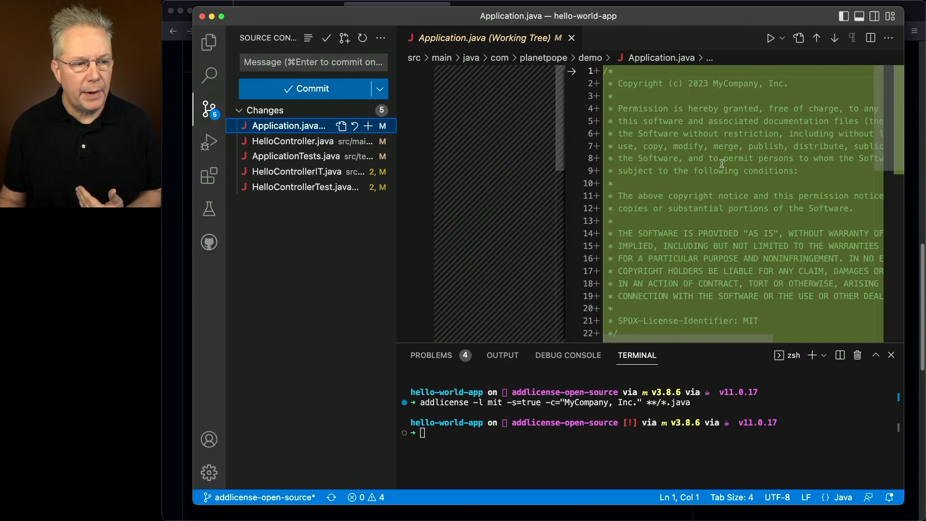
pyautogui.scroll(-3)
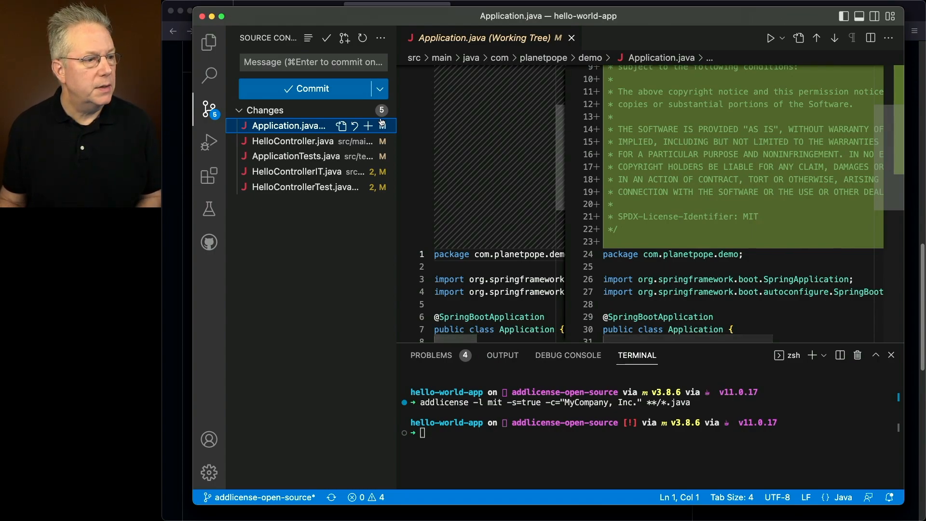
# Stage all five modified Java files and commit them with the message 'add license'
pyautogui.click(367, 126)
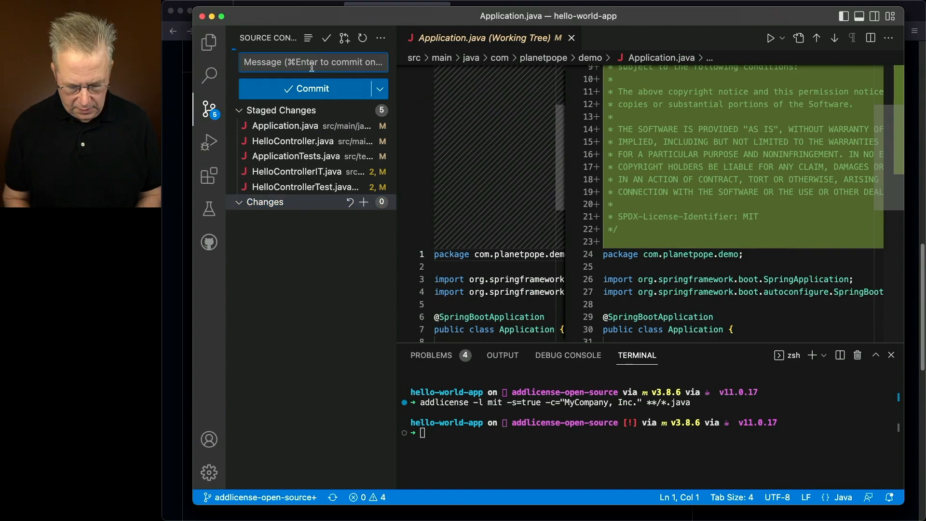
pyautogui.write('add license')
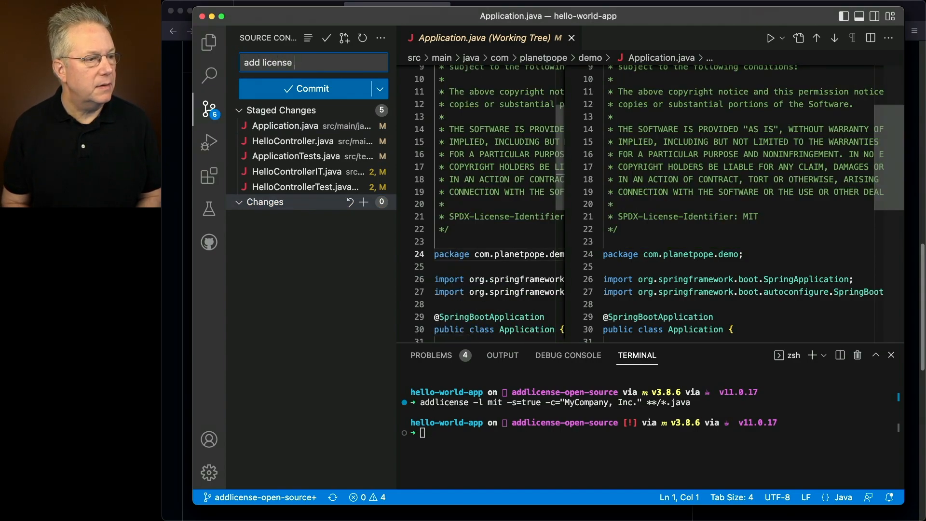
pyautogui.click(312, 88)
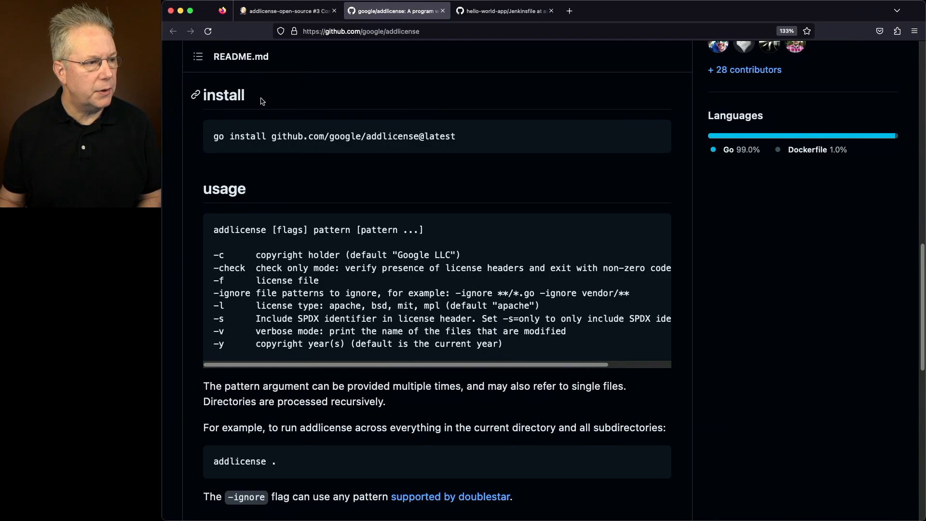
# Review build #4 console ending with Finished: SUCCESS, then return to the addlicense README
pyautogui.click(286, 11)
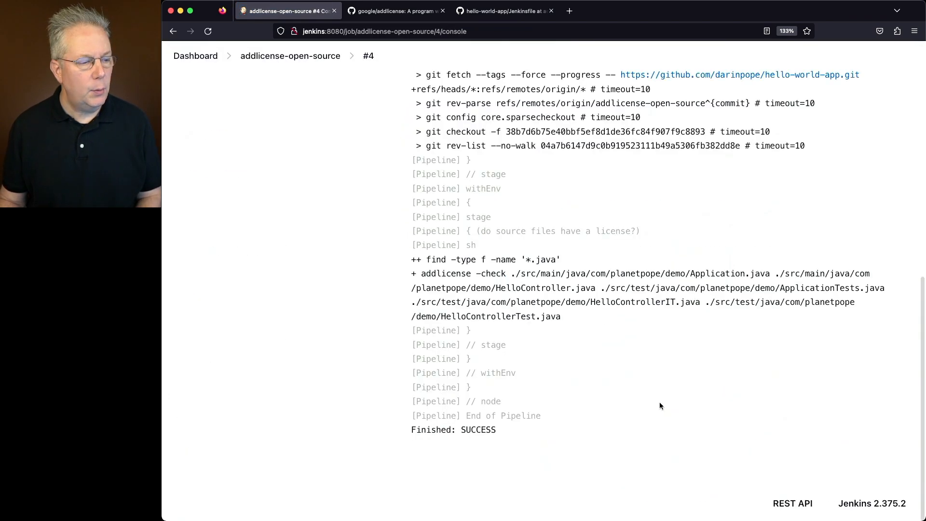
pyautogui.moveTo(486, 286)
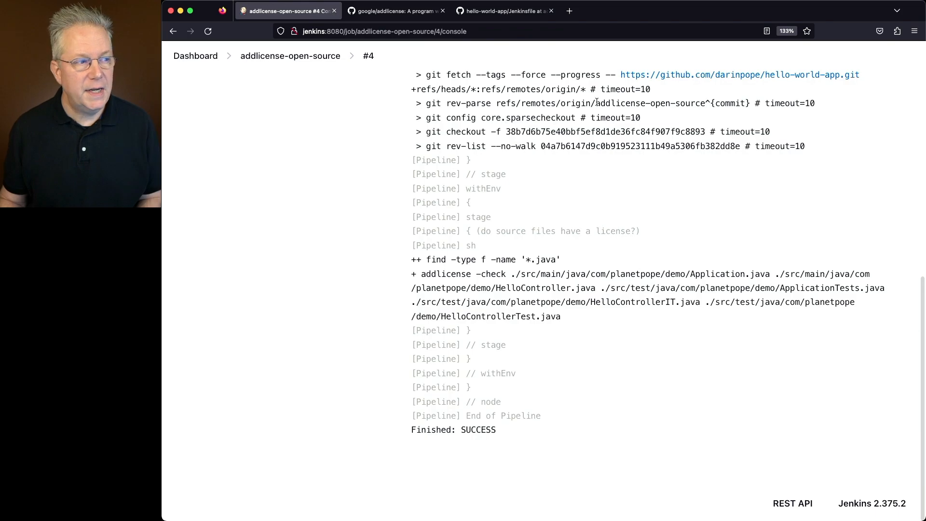
pyautogui.click(395, 10)
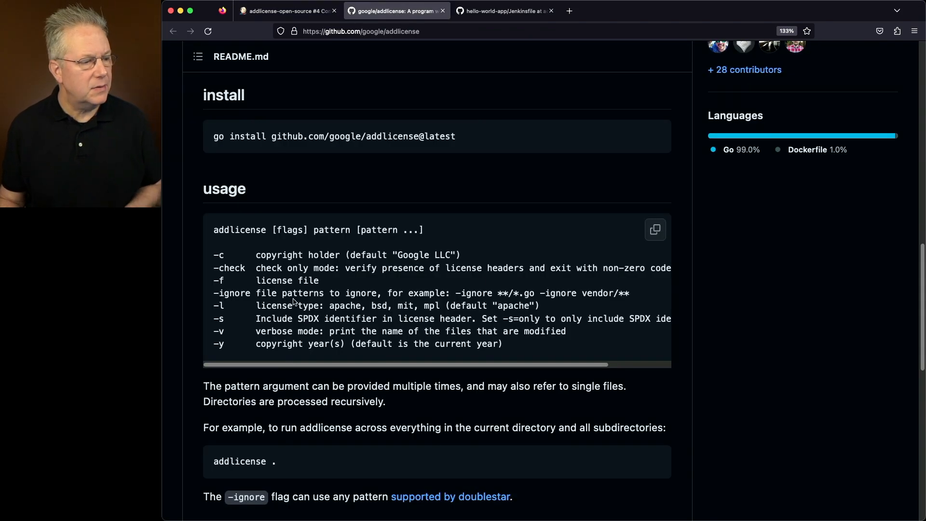
pyautogui.moveTo(214, 281)
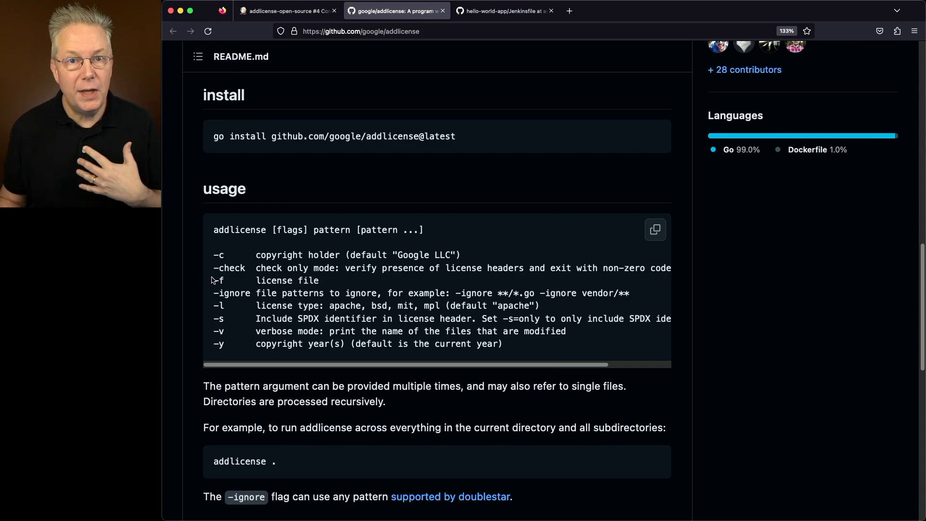
pyautogui.moveTo(212, 278)
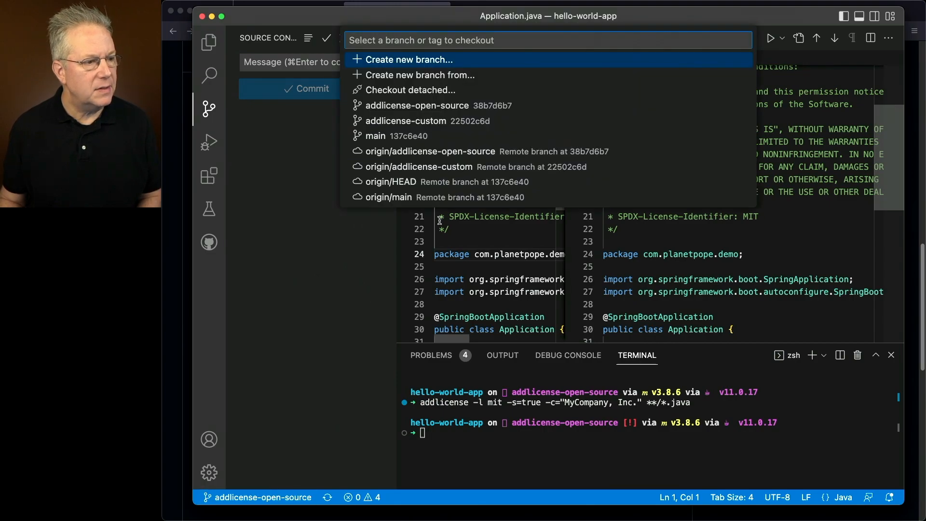
# Check out addlicense-custom and view custom-license.txt with the fake-company copyright and custom license text
pyautogui.click(406, 120)
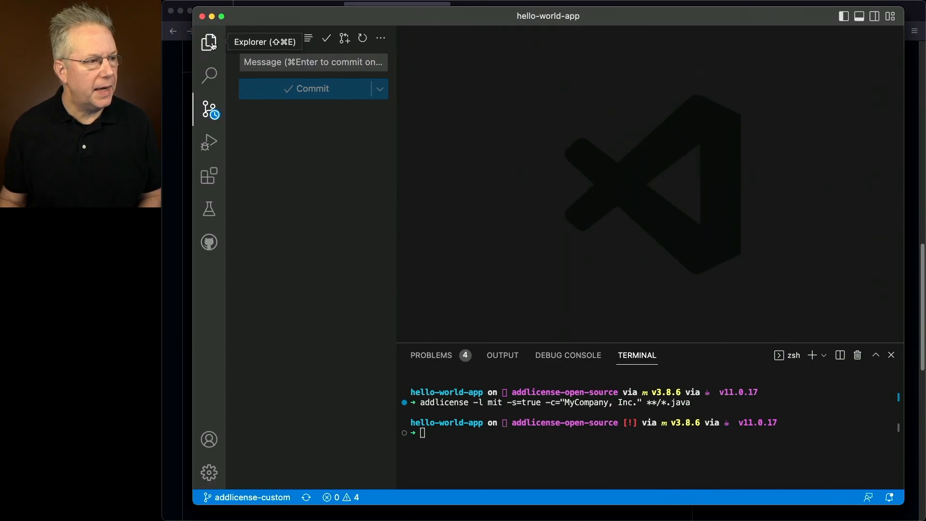
pyautogui.click(209, 42)
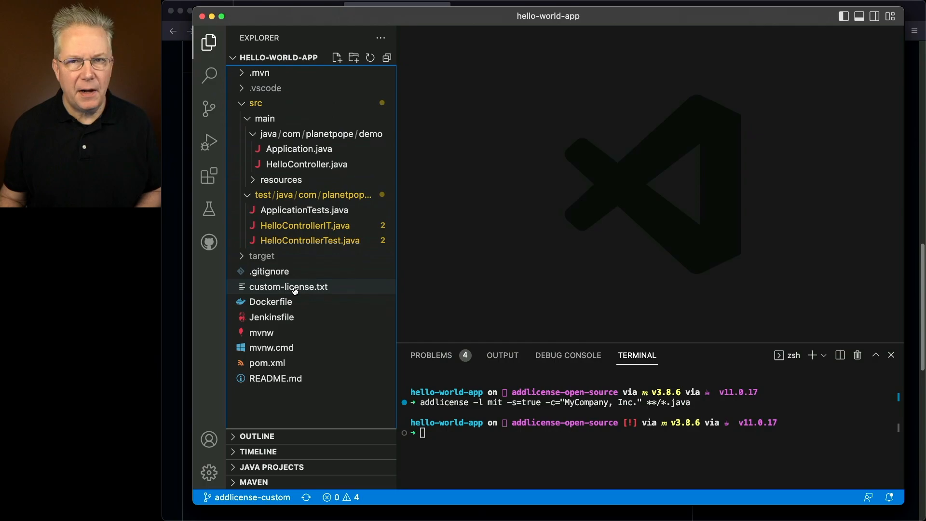
pyautogui.click(289, 287)
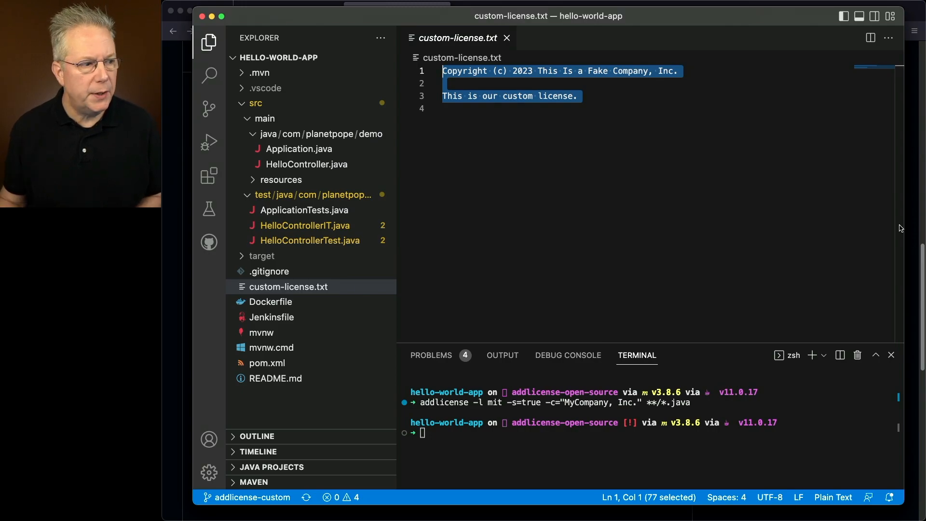
pyautogui.click(299, 148)
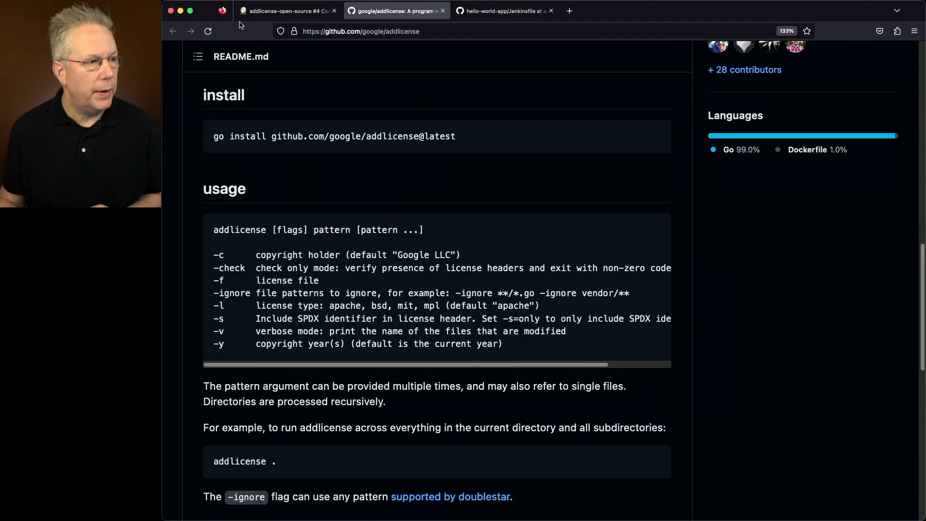
# View the failed build #3 console output of the addlicense-custom pipeline
pyautogui.click(287, 11)
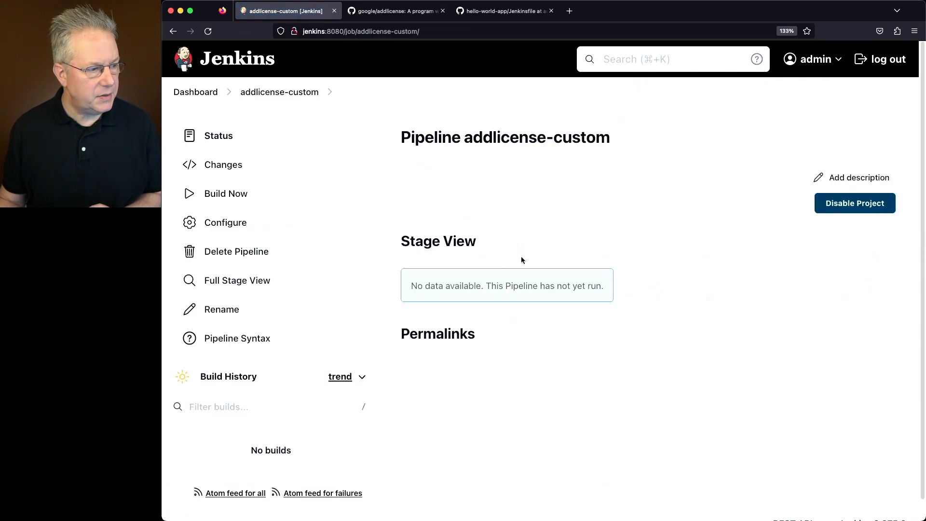
pyautogui.moveTo(356, 353)
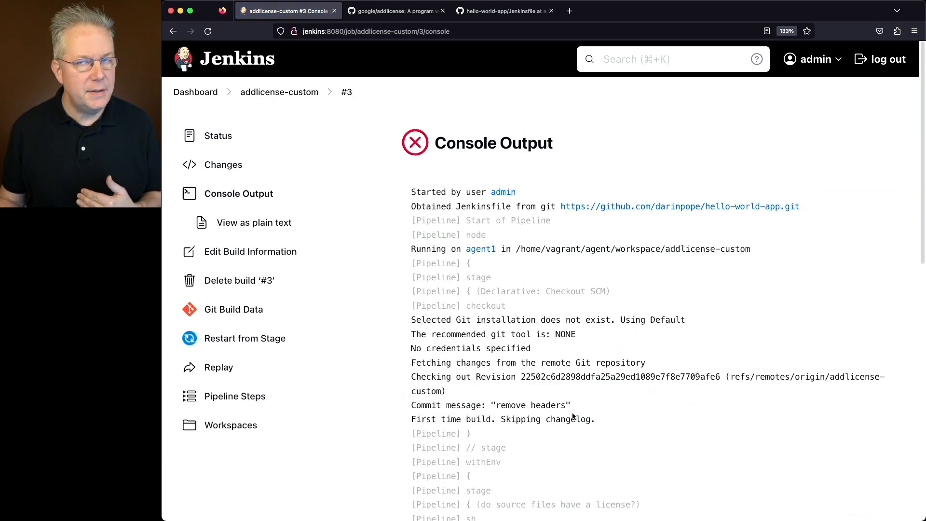
pyautogui.scroll(-3)
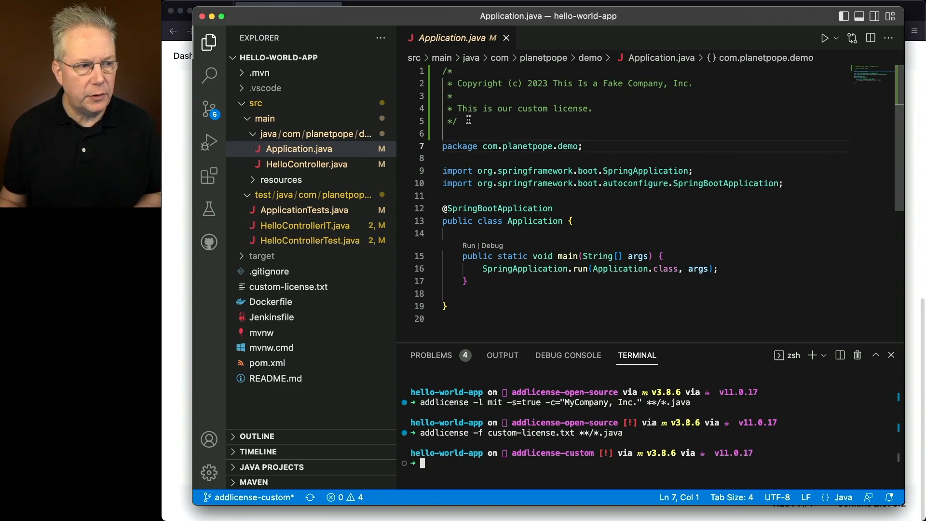
pyautogui.moveTo(443, 72)
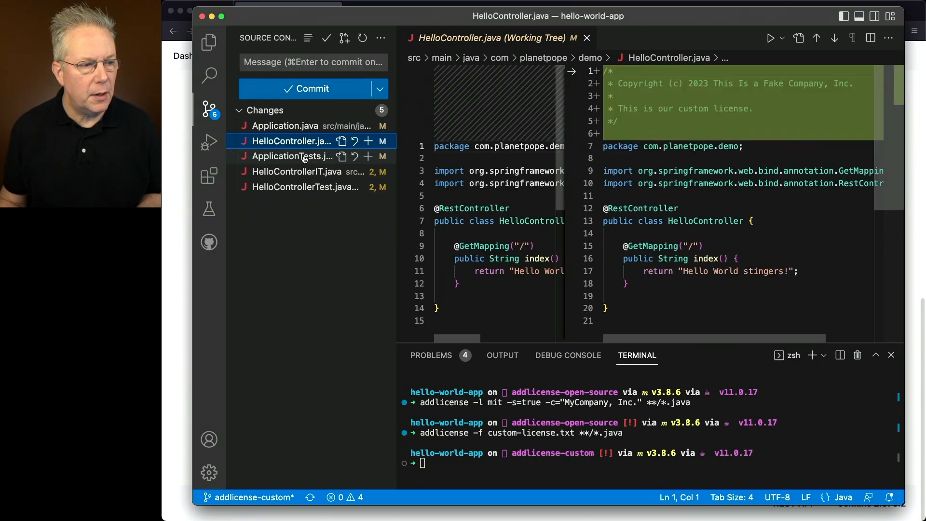
# Commit the custom license header changes with message 'ad' and push to origin/addlicense-custom
pyautogui.click(298, 172)
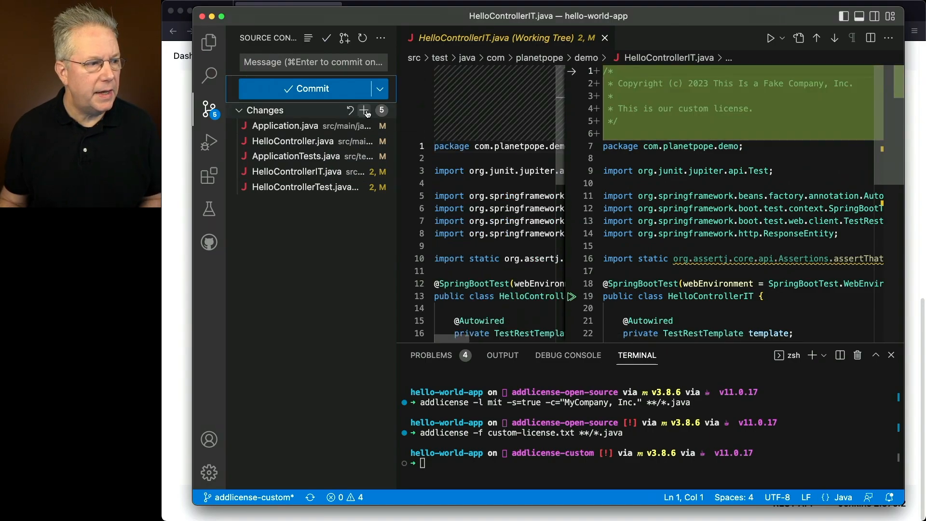
pyautogui.write('add license hea')
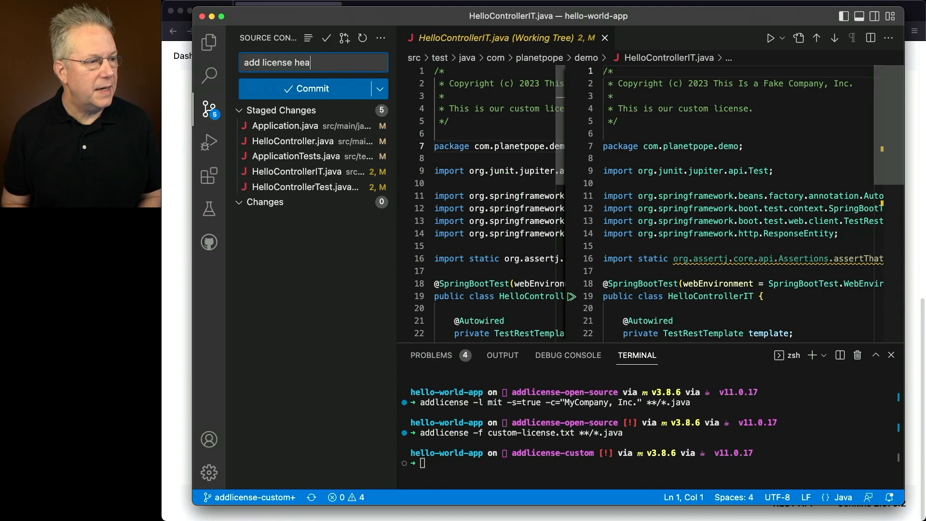
pyautogui.click(313, 88)
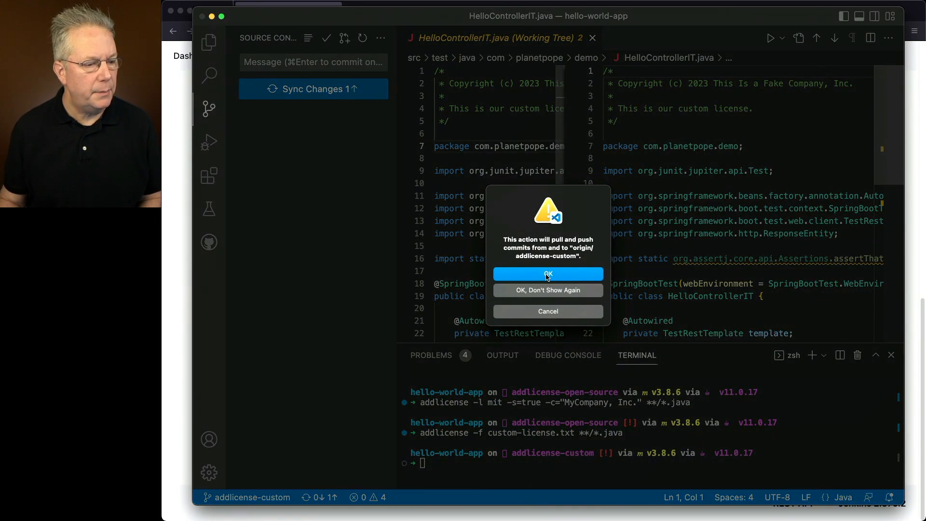
pyautogui.click(548, 273)
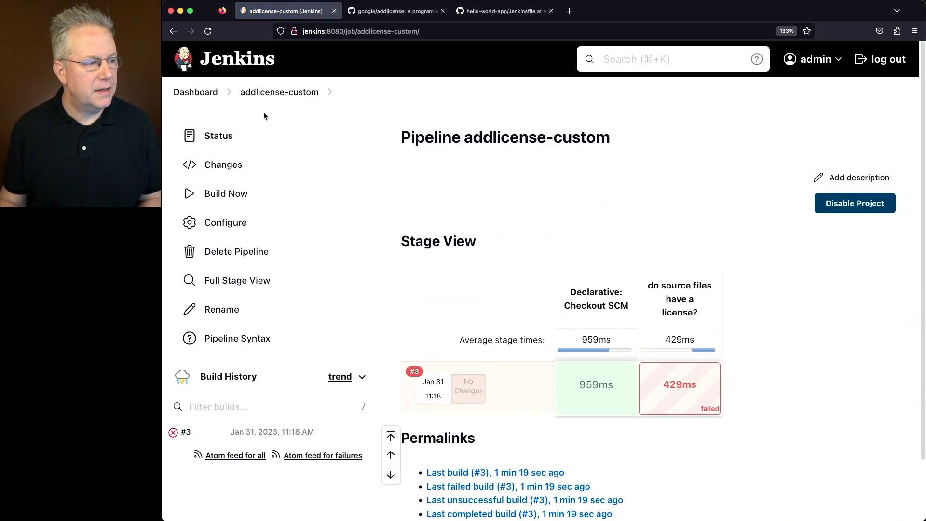
# Run addlicense-custom build #4 so the checkout and license-check stages pass green
pyautogui.click(226, 193)
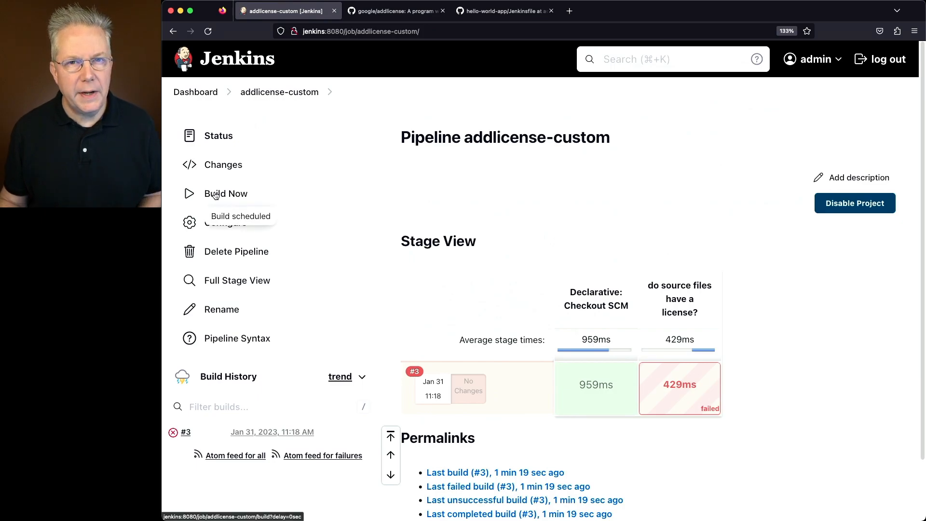
pyautogui.click(226, 193)
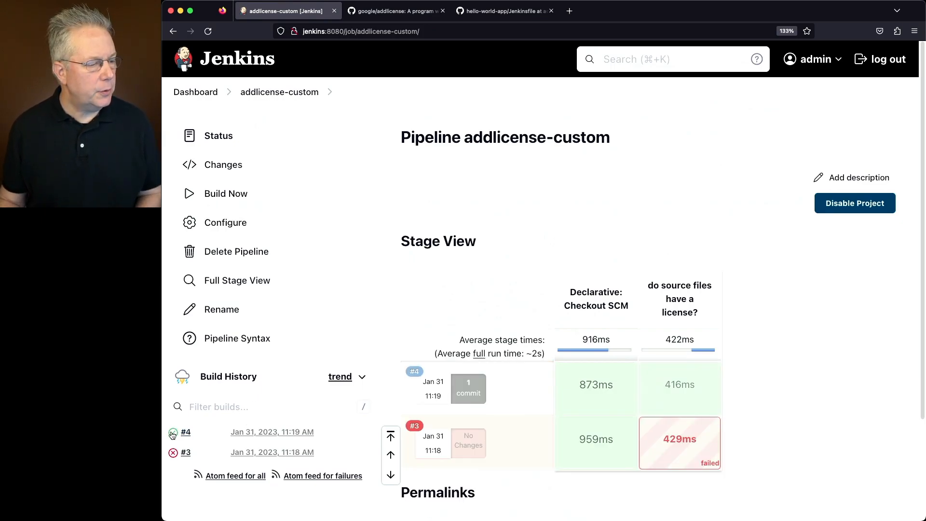